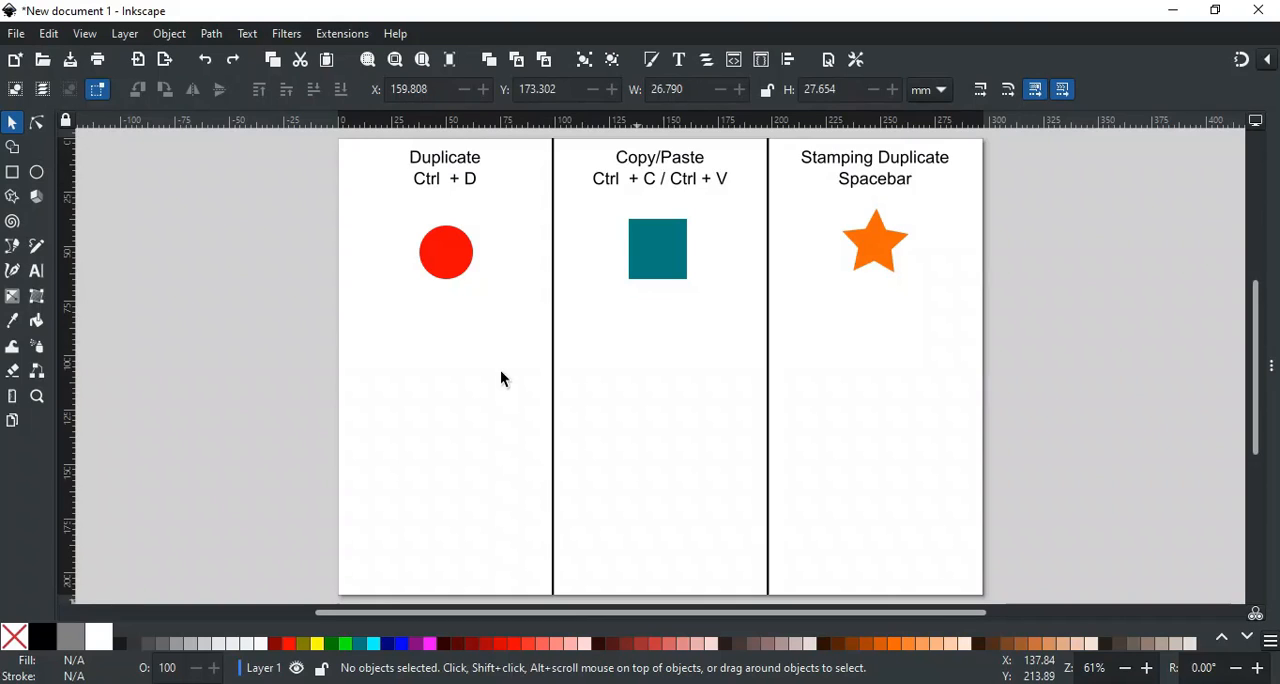
mouse_move(500, 364)
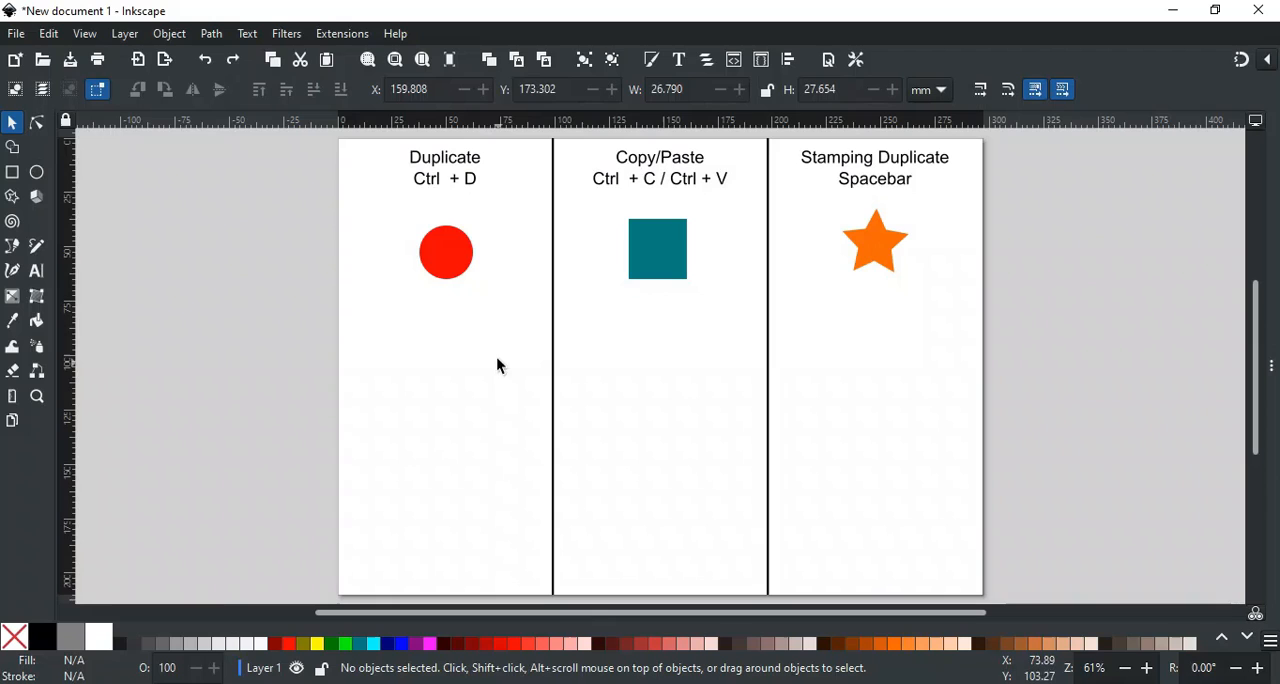
mouse_move(430, 206)
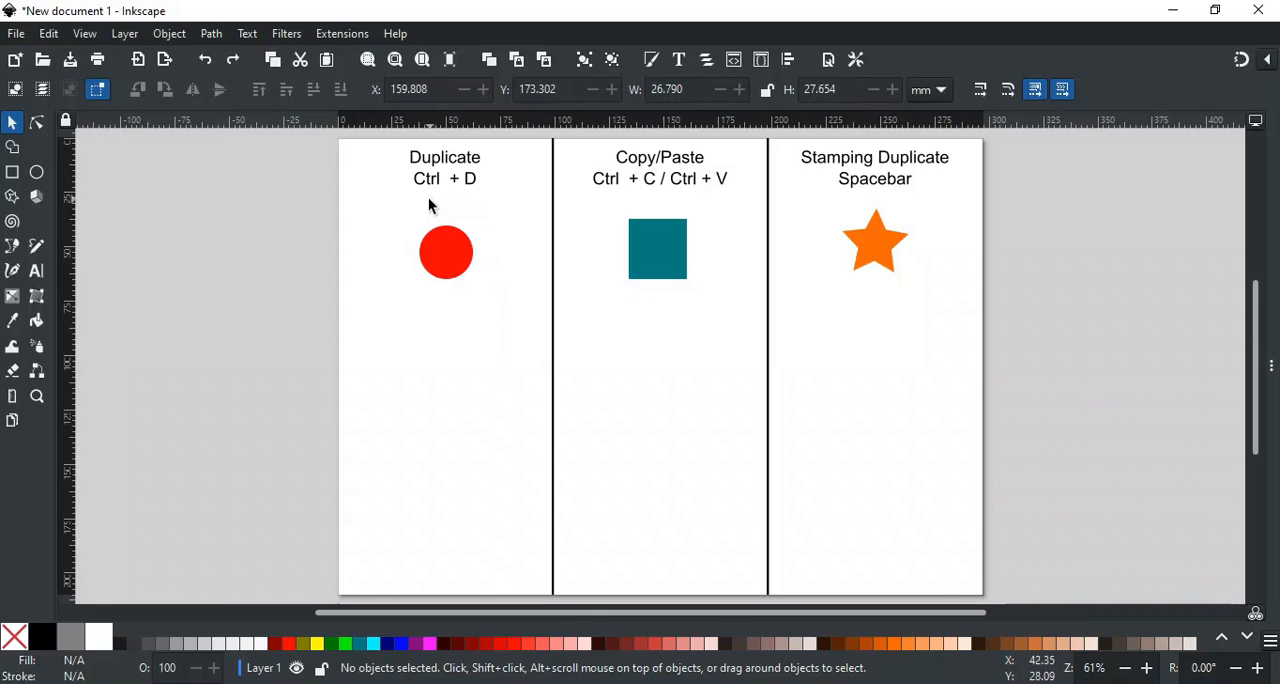
mouse_move(450, 194)
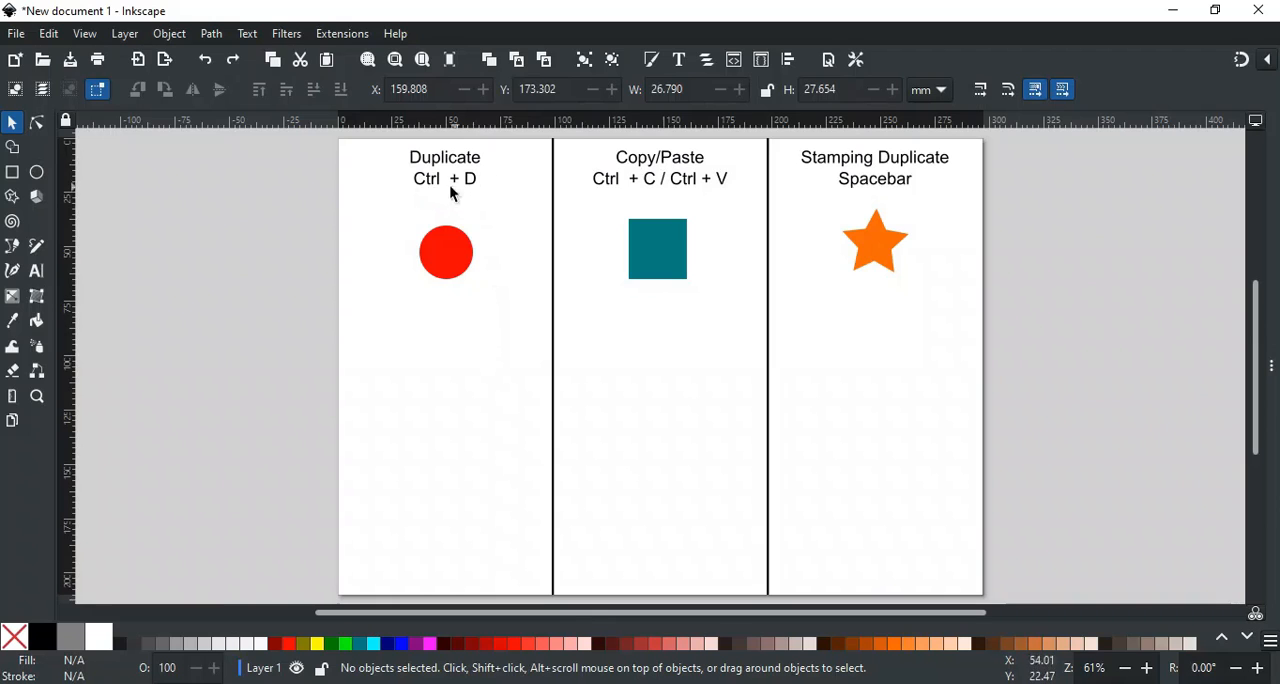
mouse_move(436, 226)
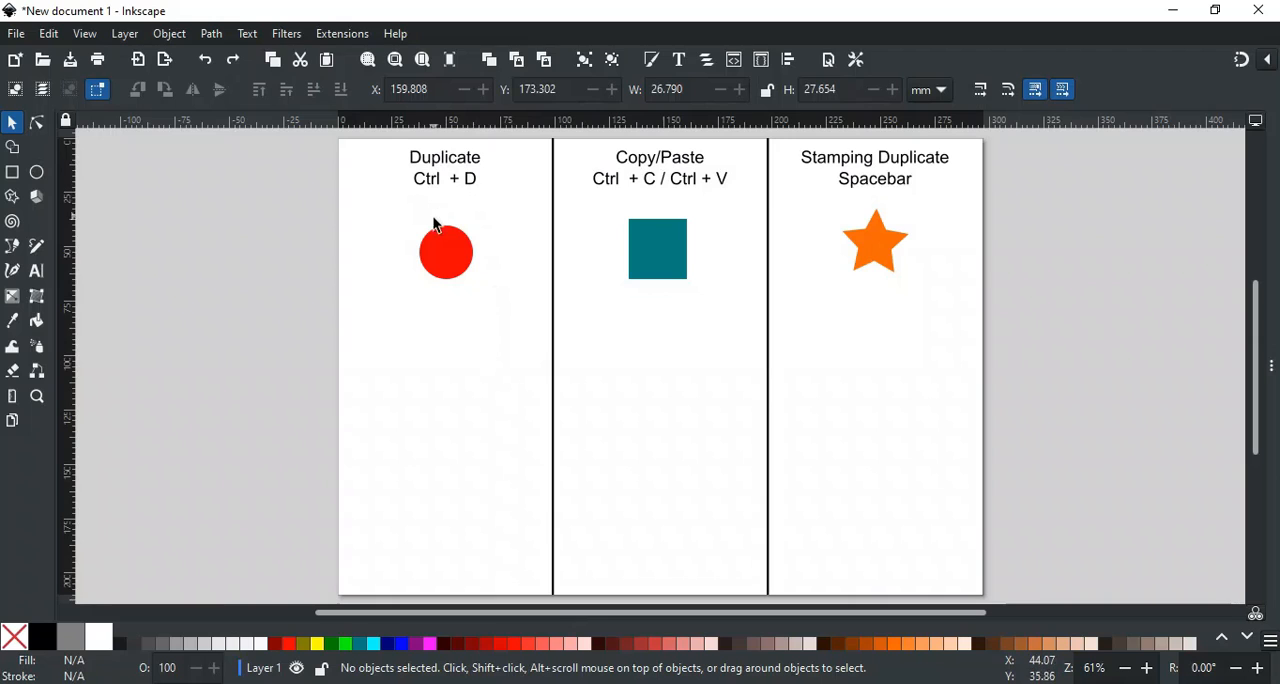
- Duplicate the red circle with Ctrl+D and scatter four copies below it in the Duplicate column
left_click(444, 250)
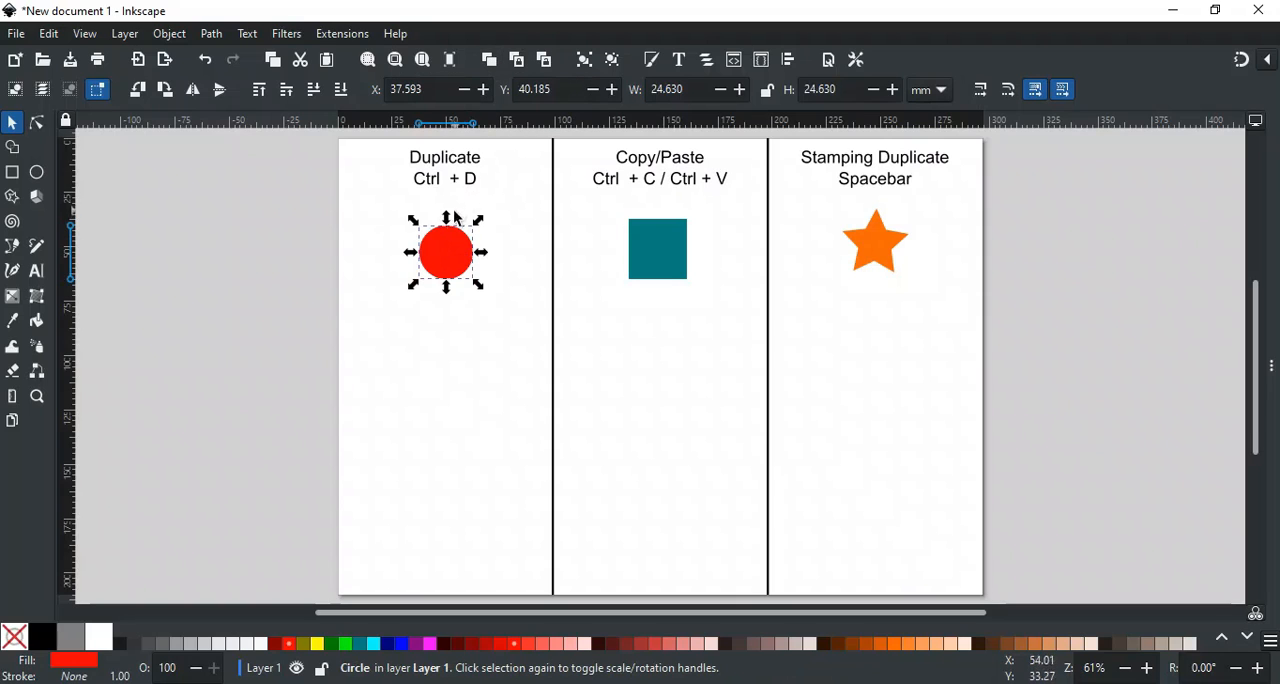
mouse_move(458, 270)
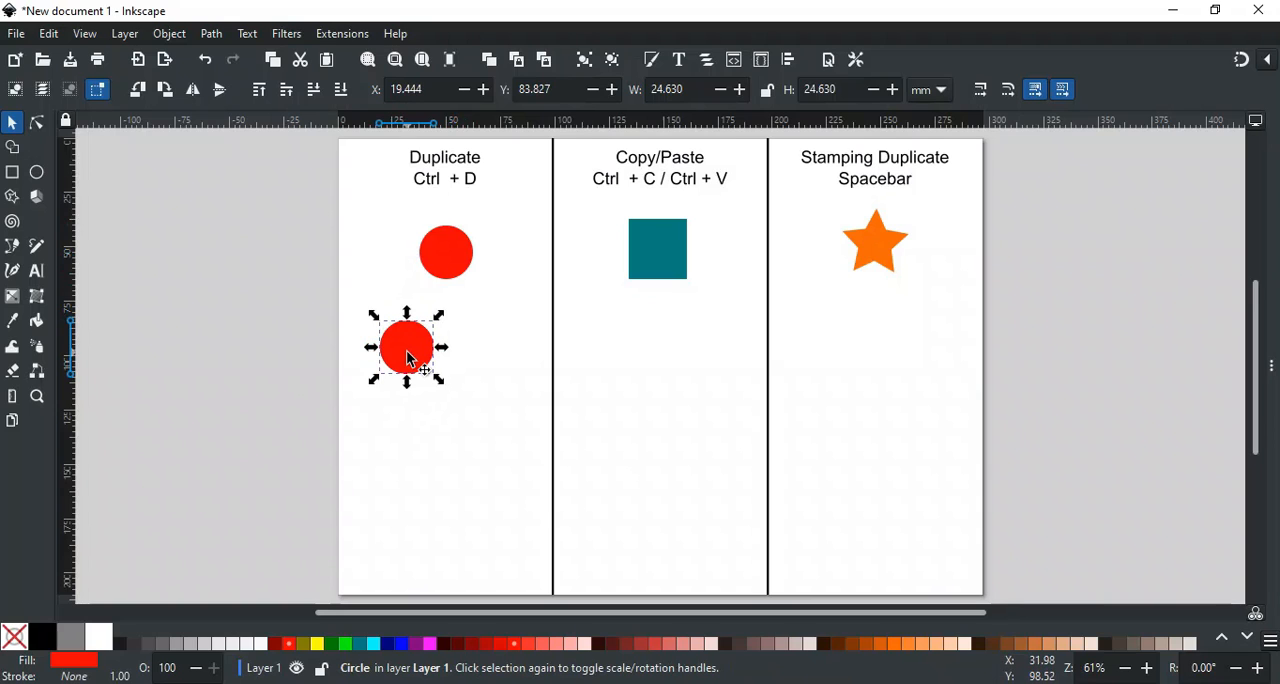
left_click_drag(404, 344, 488, 384)
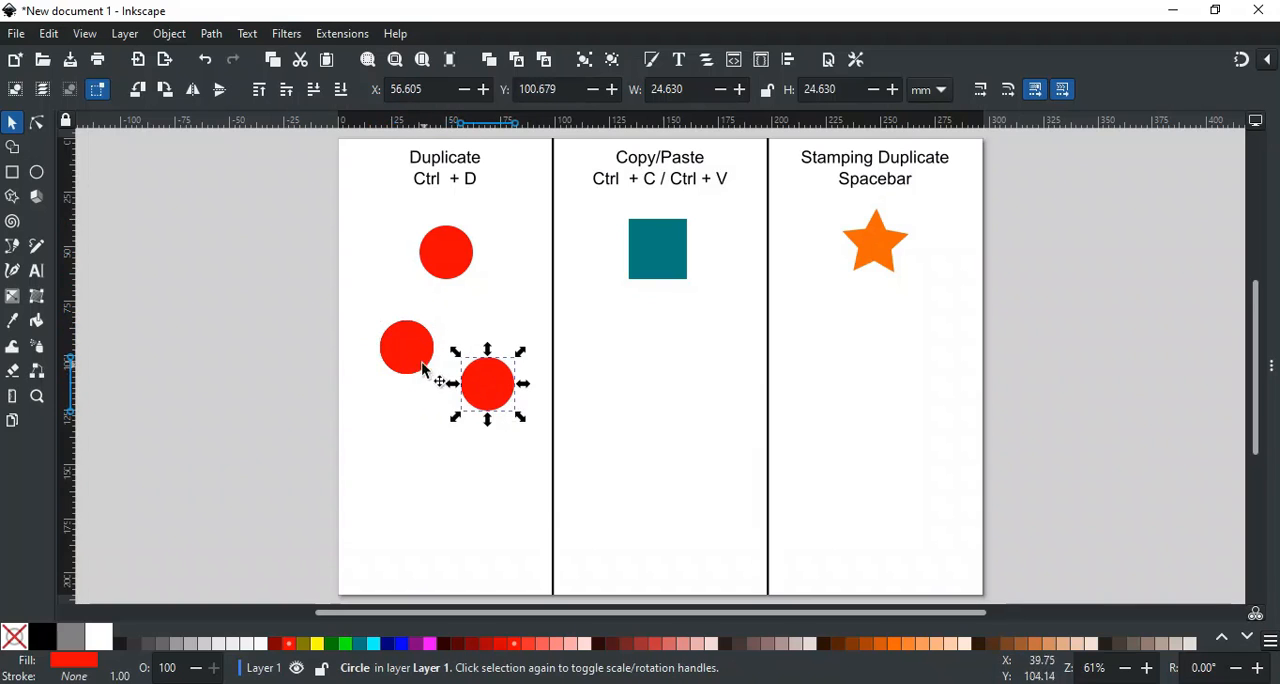
left_click_drag(488, 384, 392, 424)
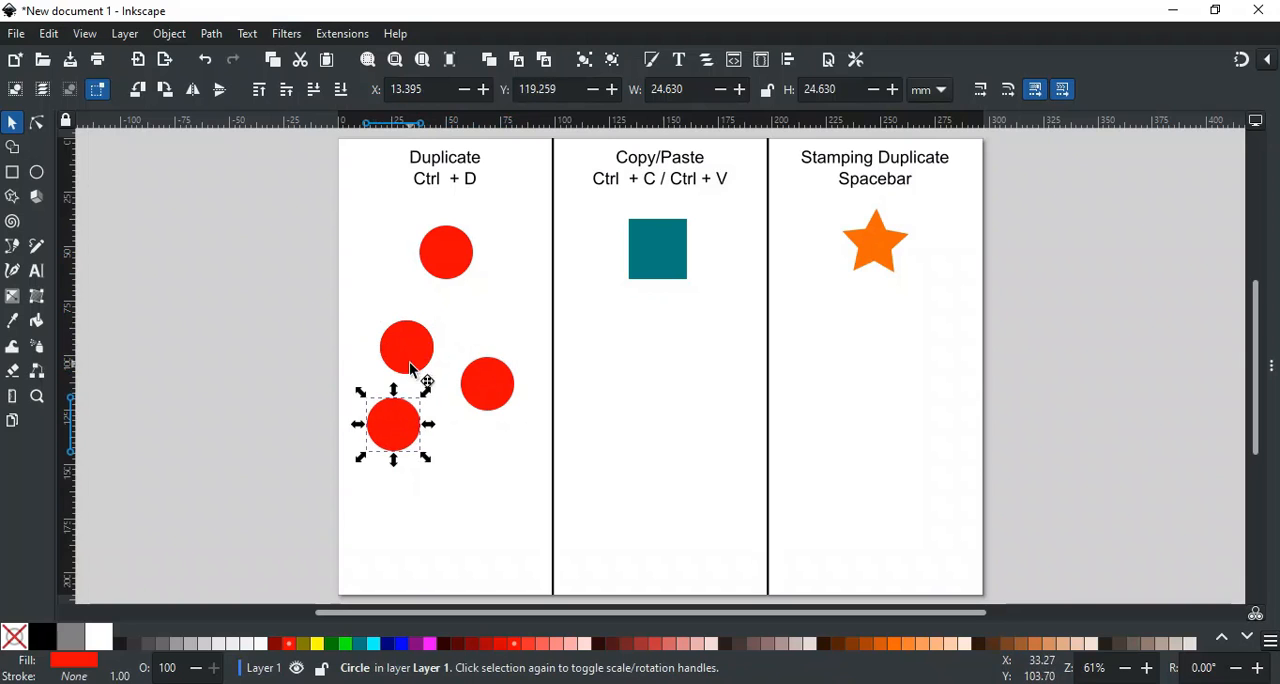
left_click_drag(392, 424, 468, 472)
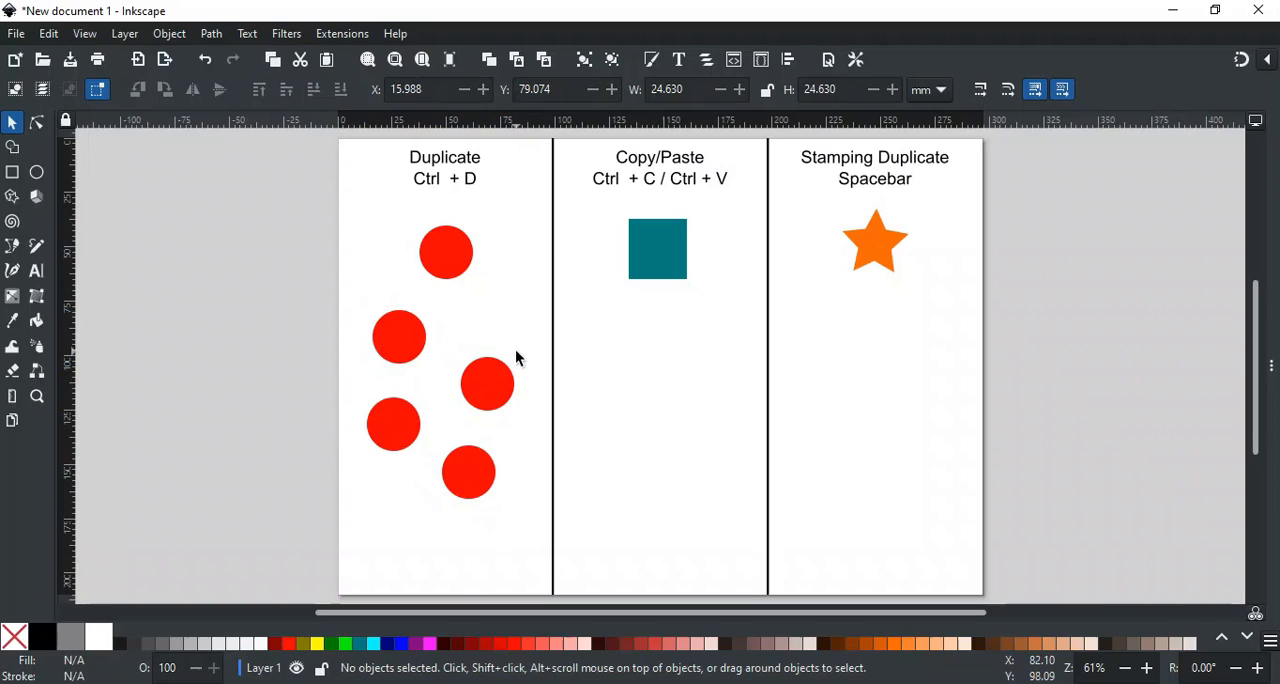
mouse_move(584, 308)
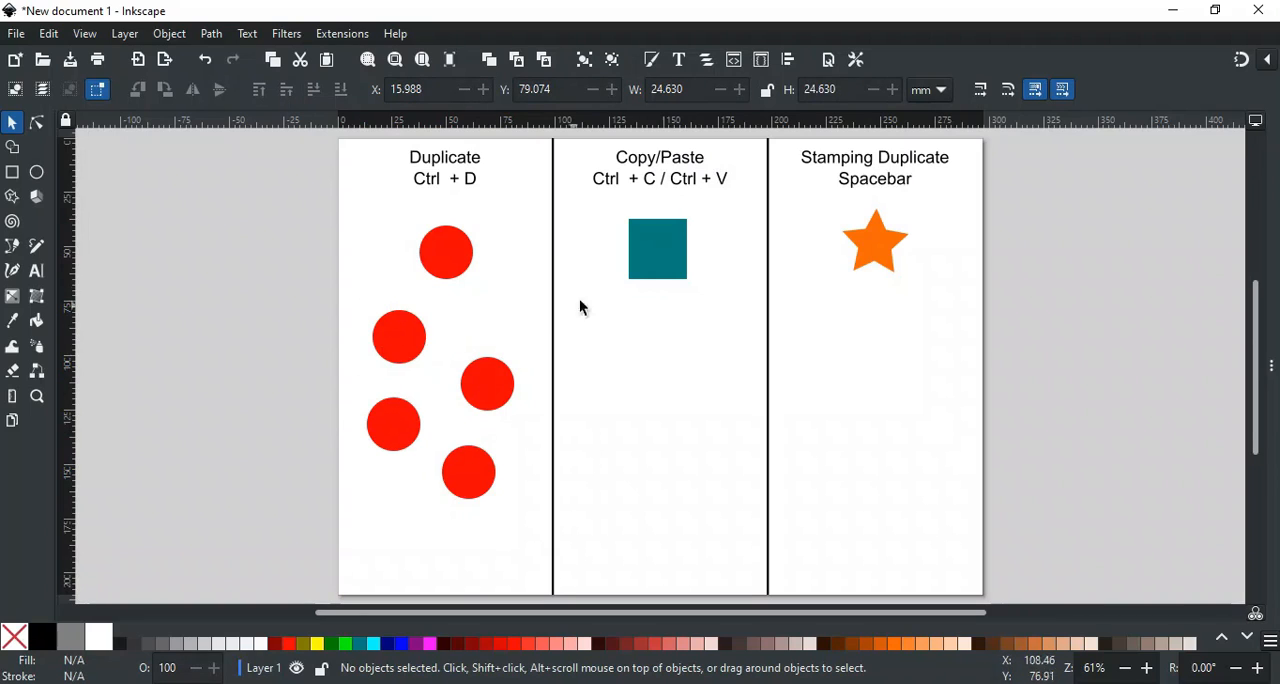
mouse_move(690, 206)
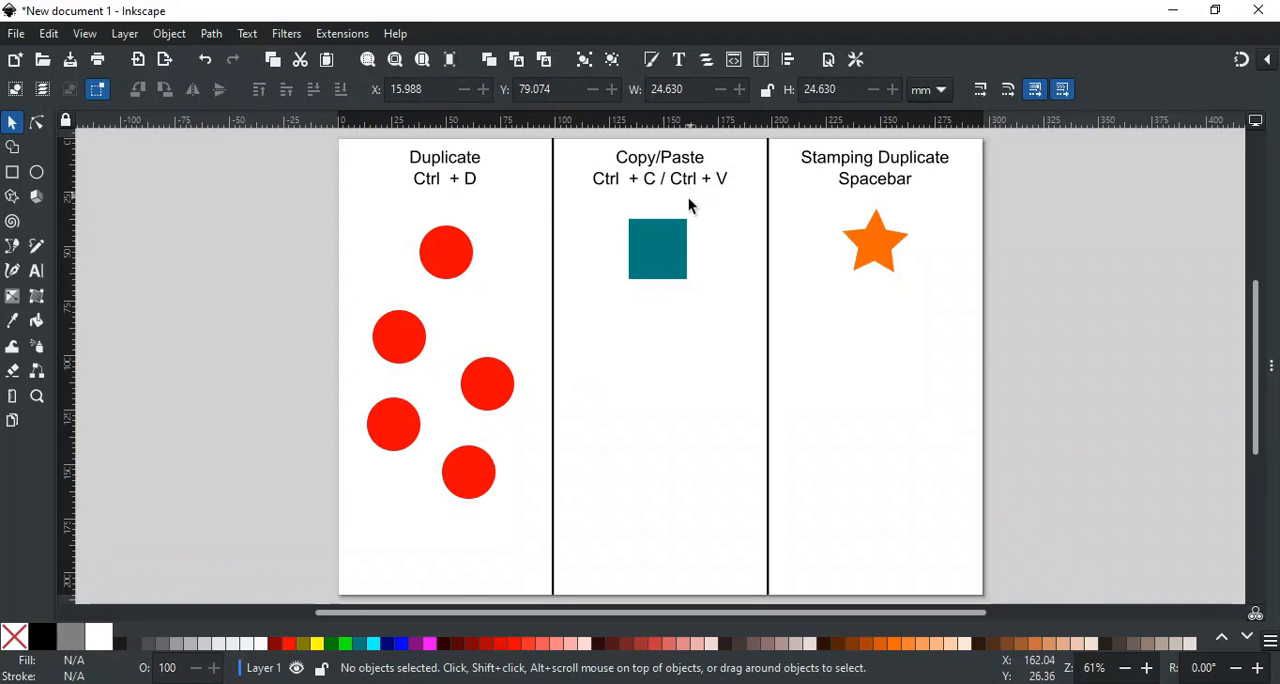
- Copy and paste the teal square five times, arranging the copies below it in the Copy/Paste column
left_click(656, 248)
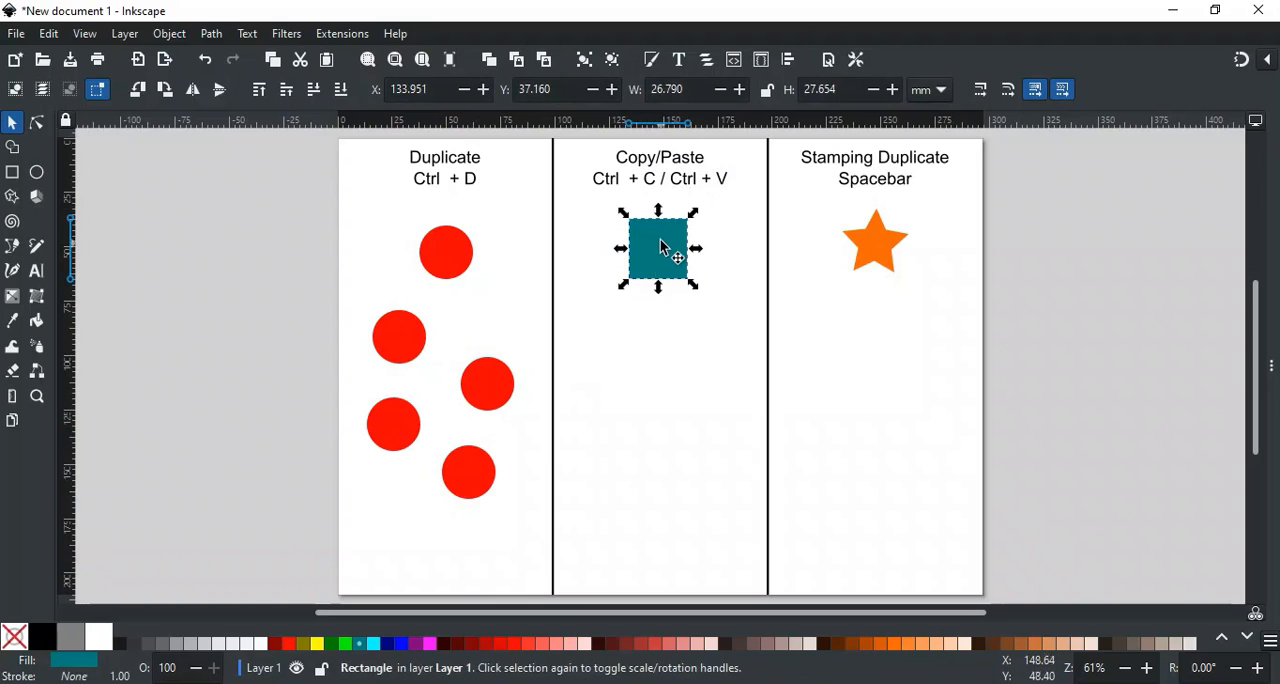
left_click_drag(658, 248, 652, 348)
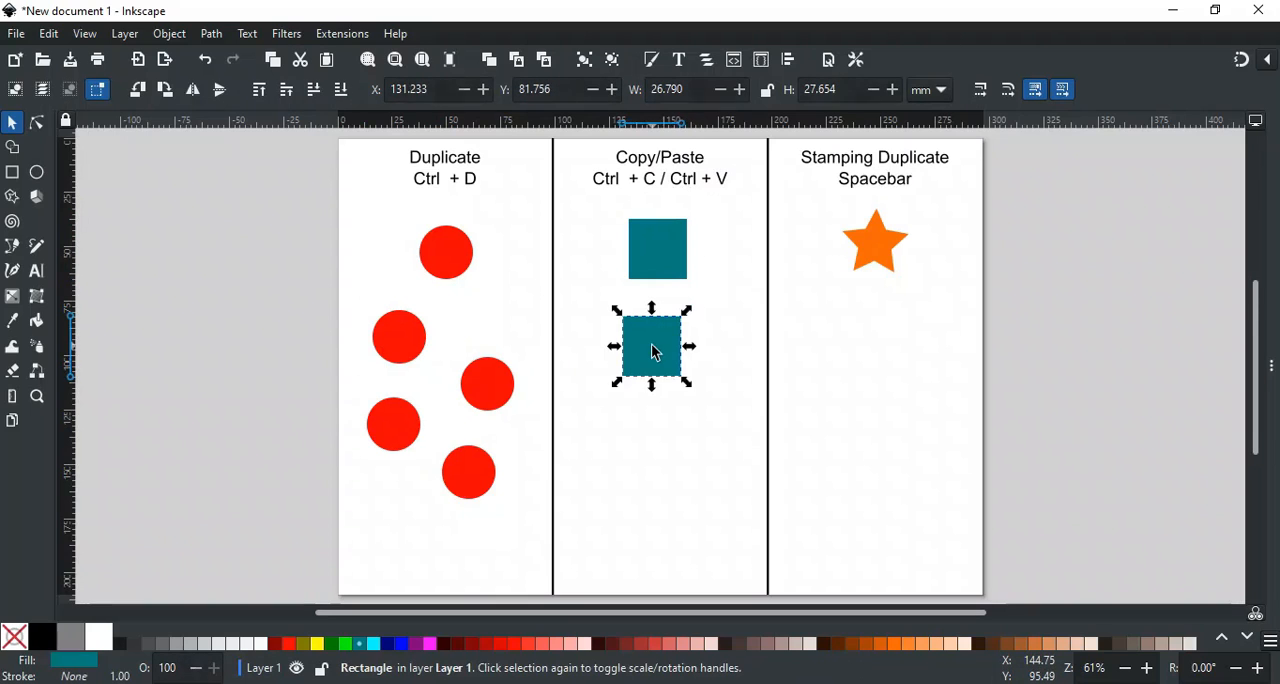
mouse_move(724, 432)
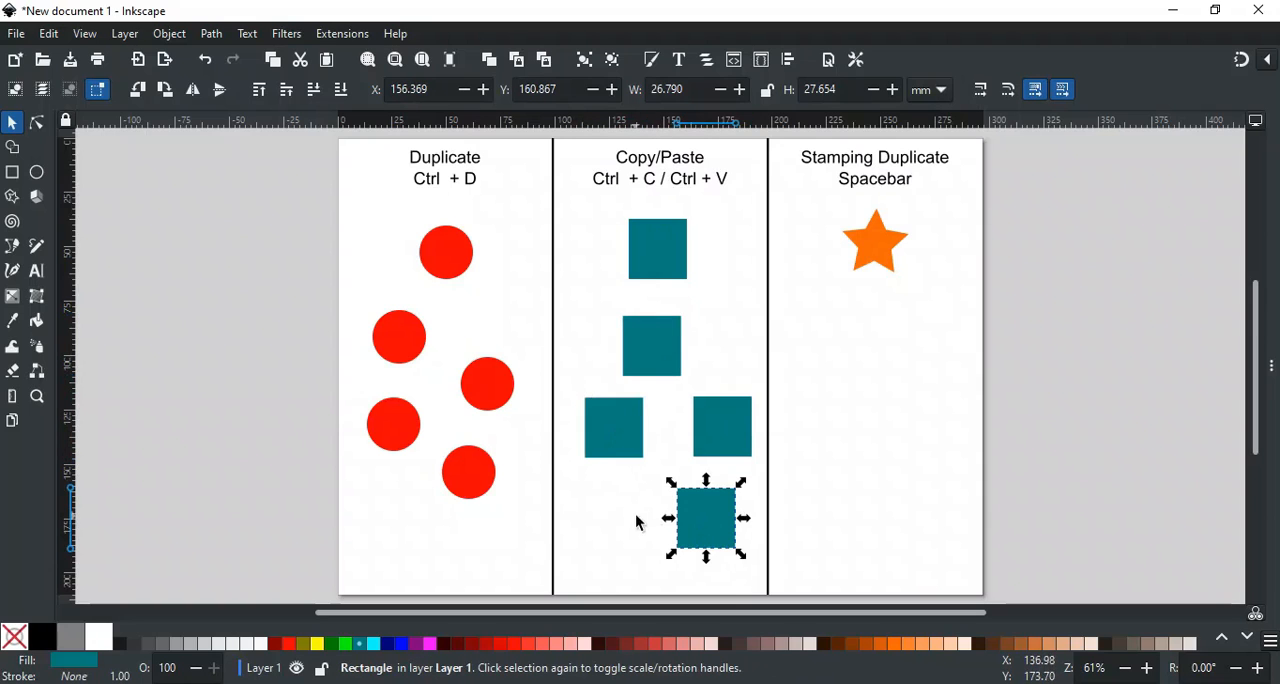
left_click_drag(704, 518, 622, 518)
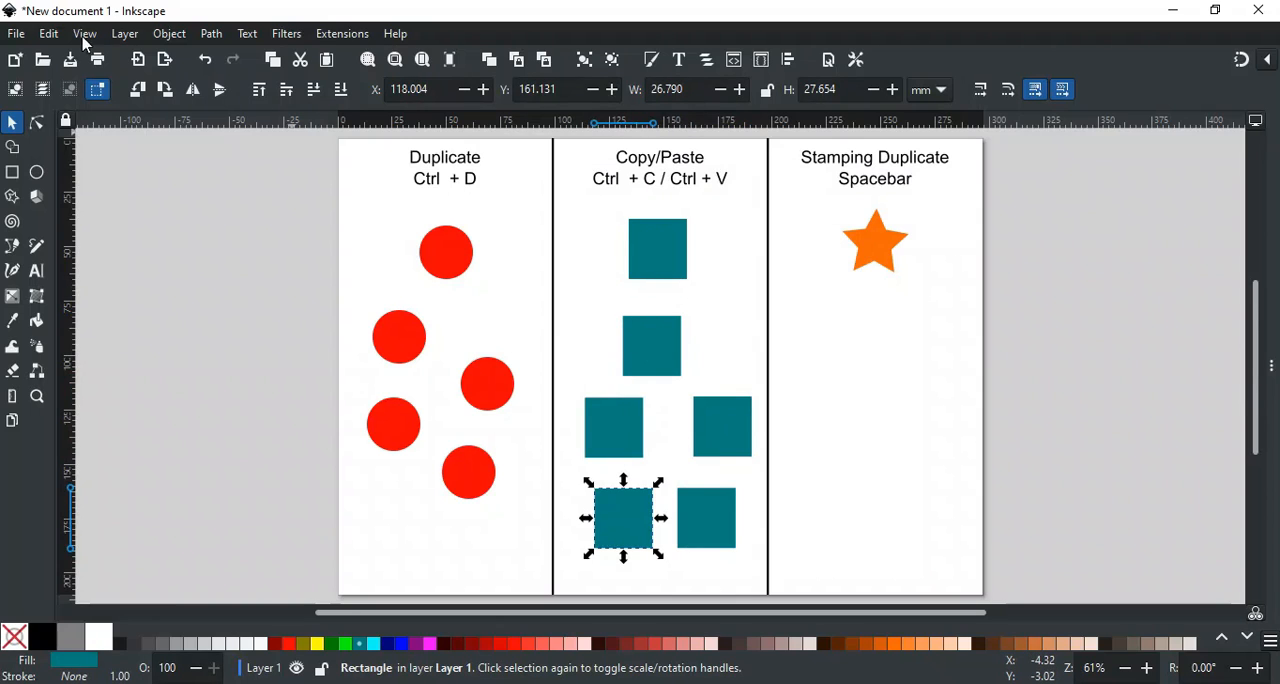
left_click(48, 32)
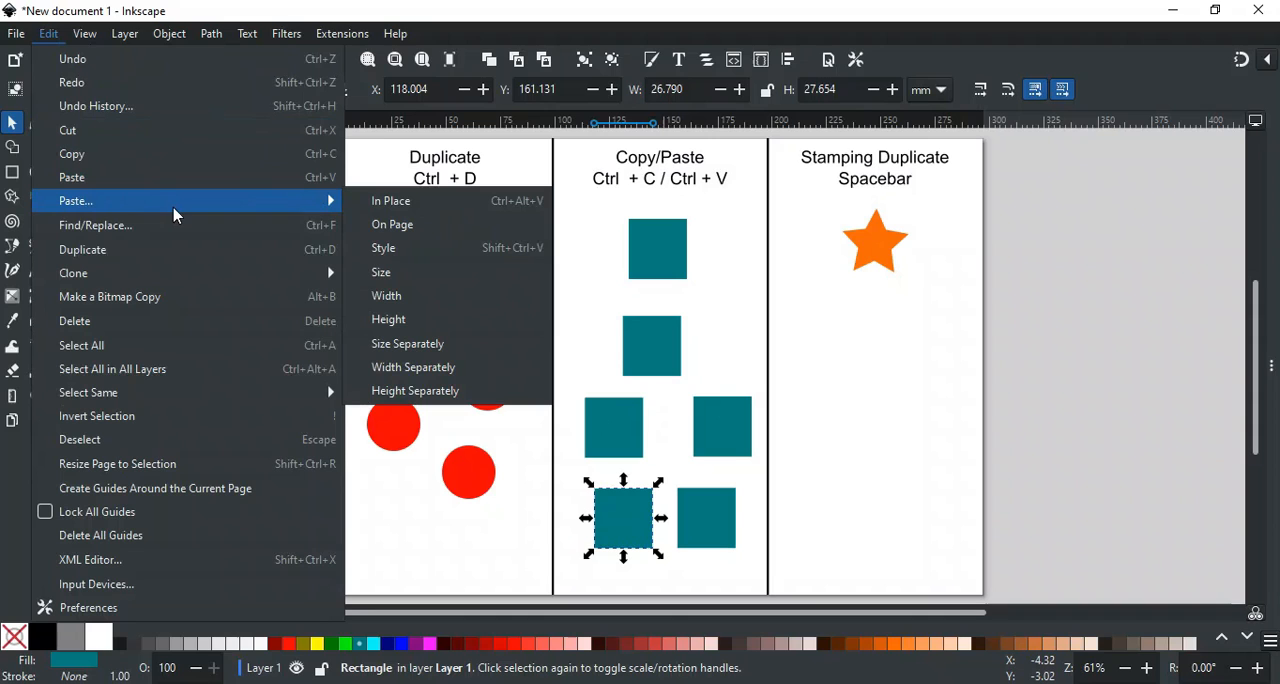
mouse_move(388, 320)
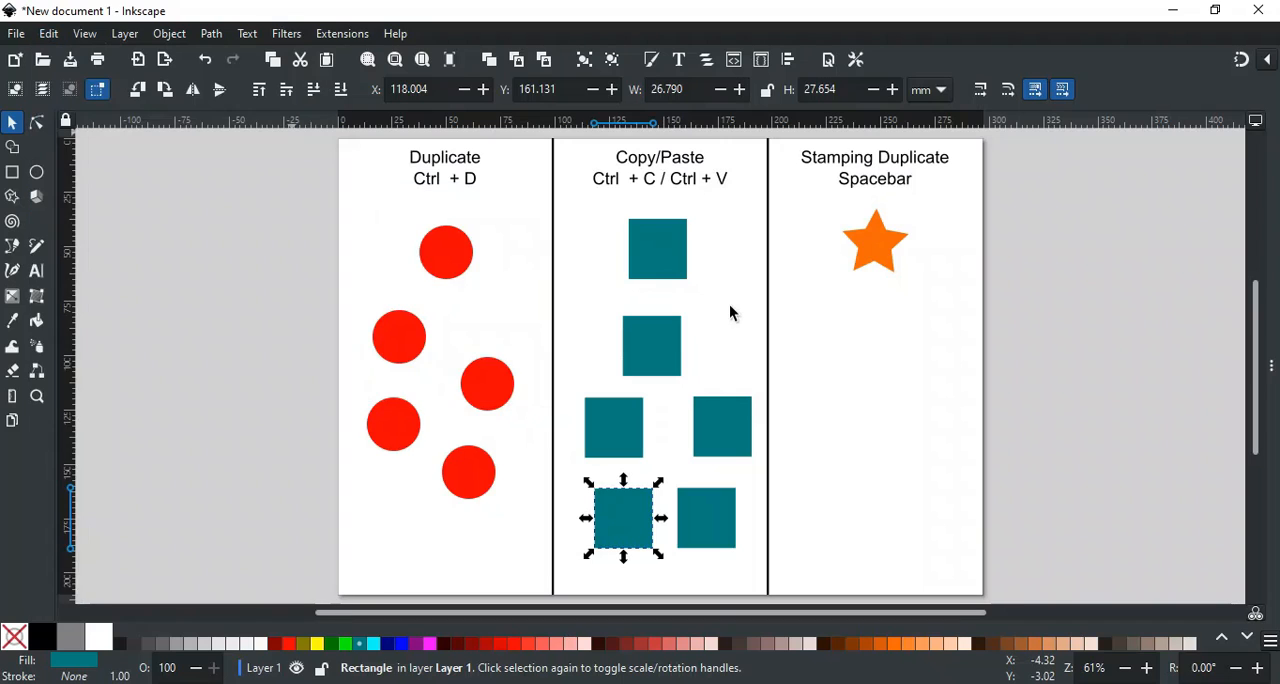
mouse_move(896, 220)
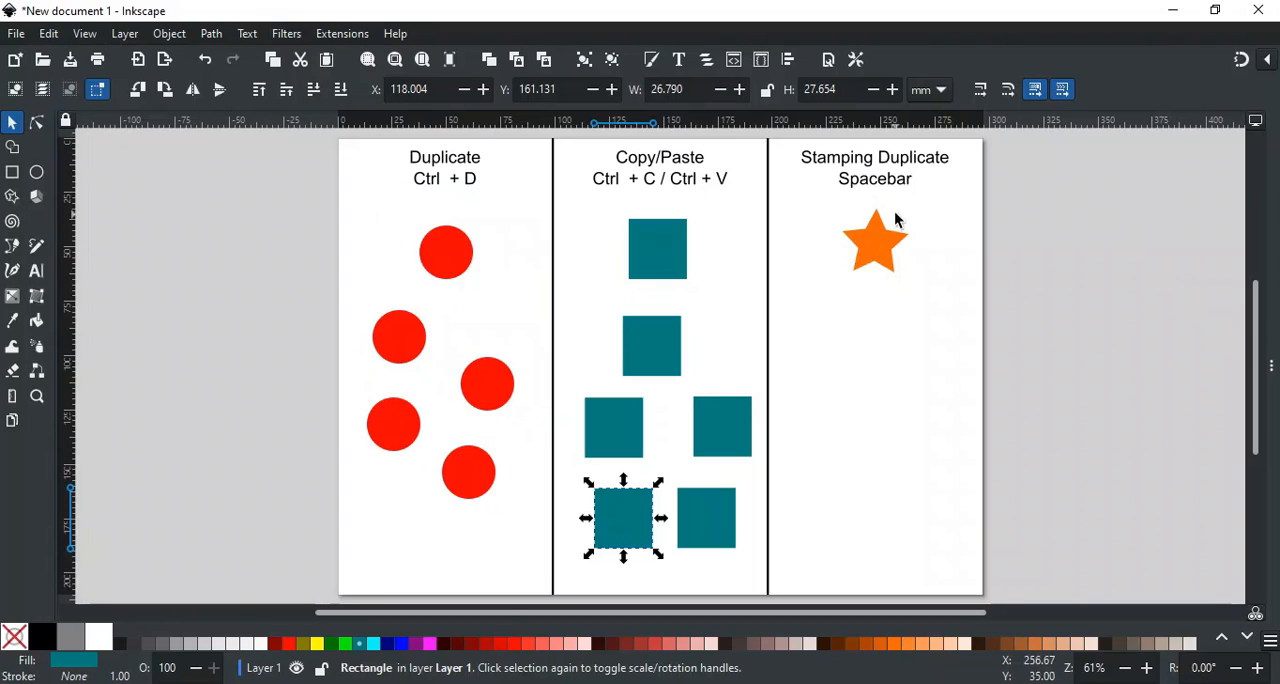
mouse_move(884, 204)
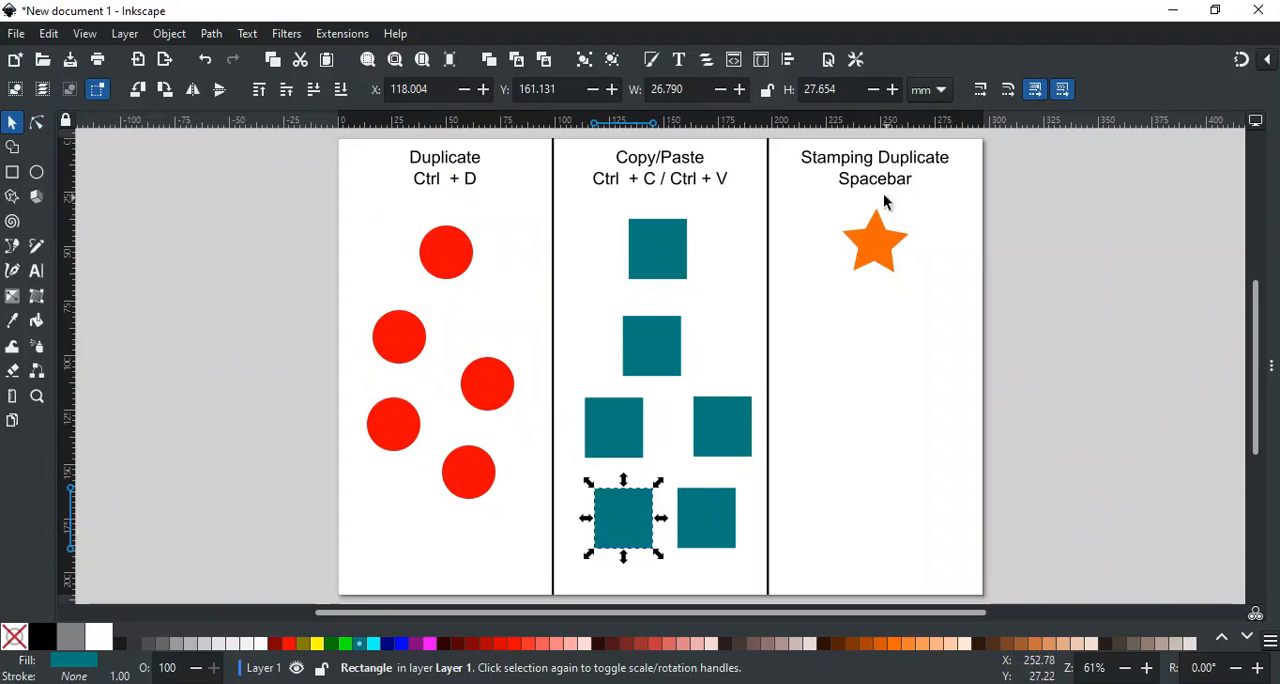
mouse_move(848, 204)
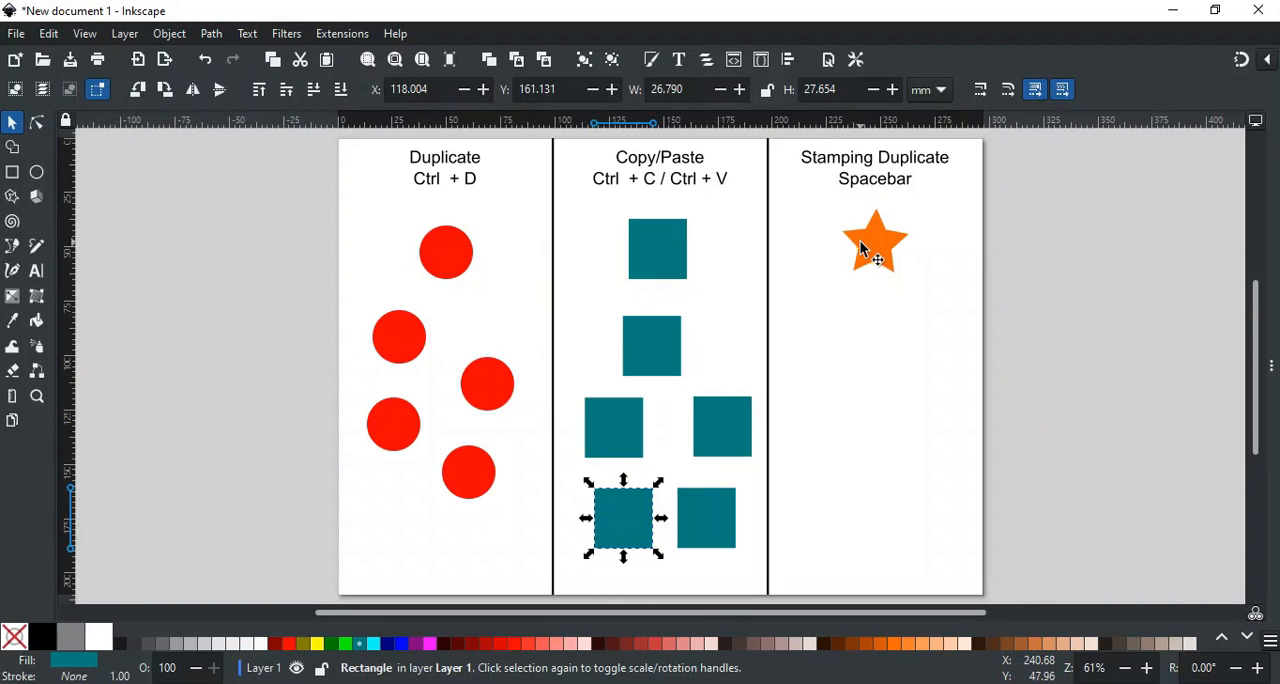
- Drag the orange star down the Stamping column, stamping five copies with Spacebar along the way
left_click(874, 240)
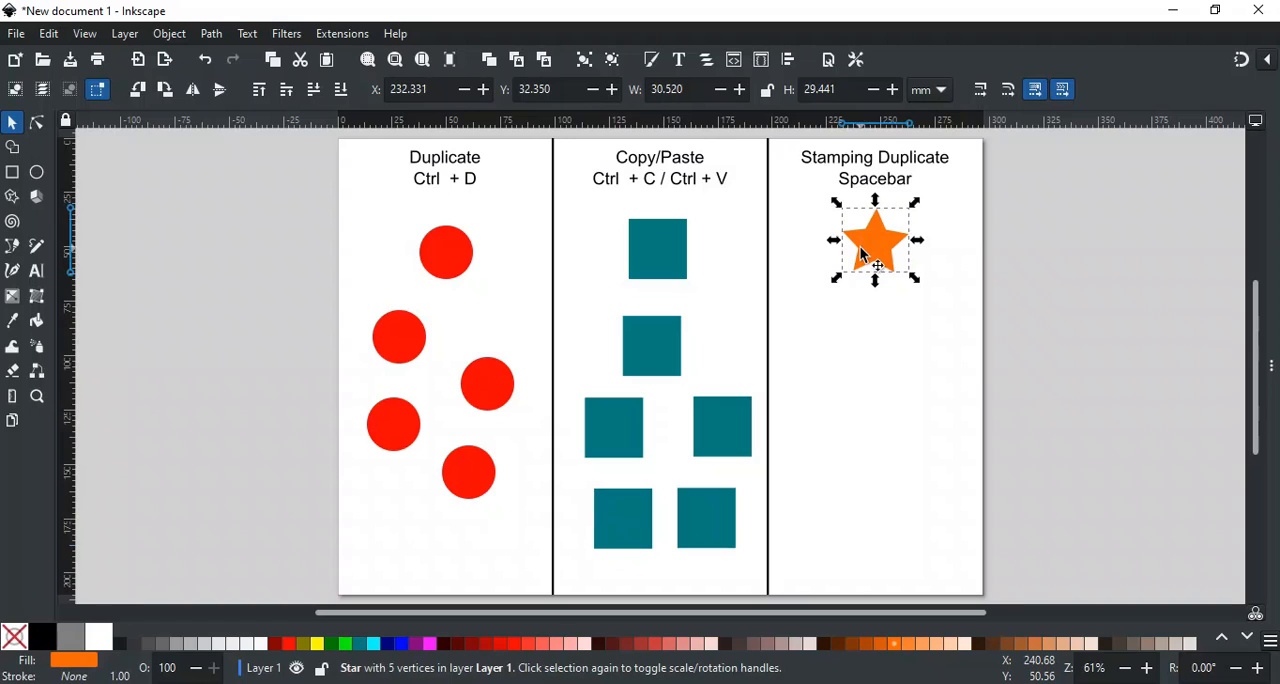
left_click_drag(878, 240, 872, 244)
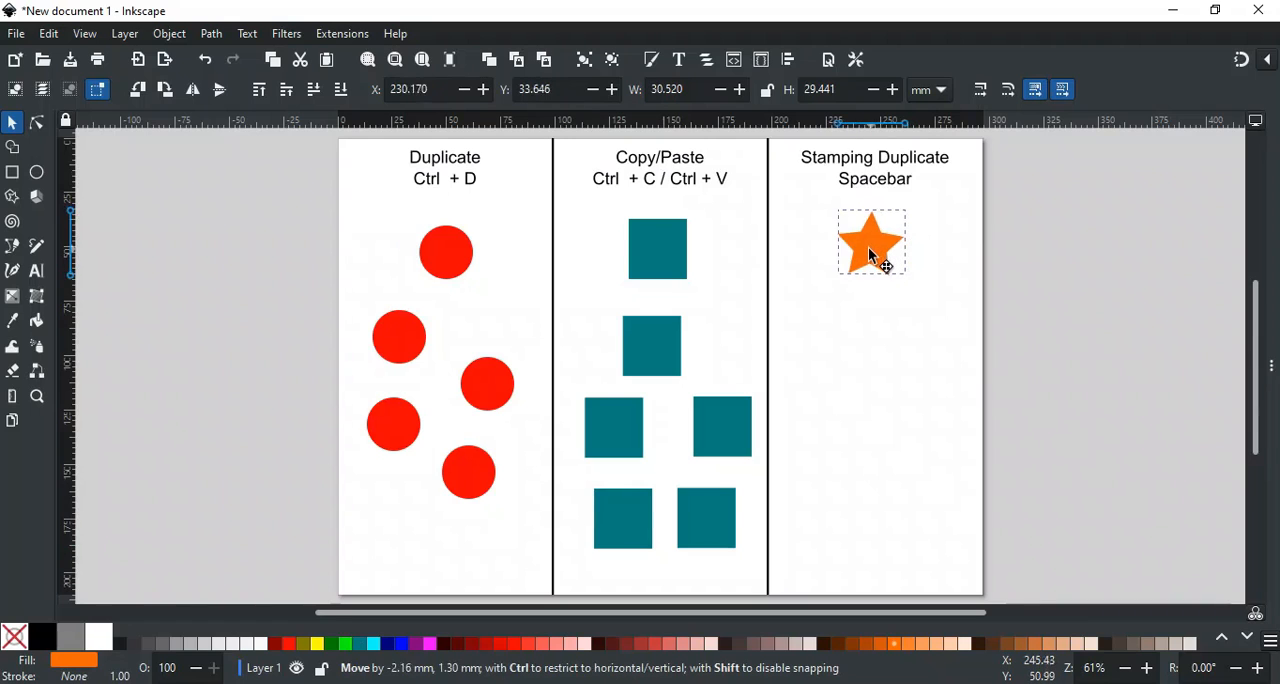
left_click_drag(870, 244, 856, 246)
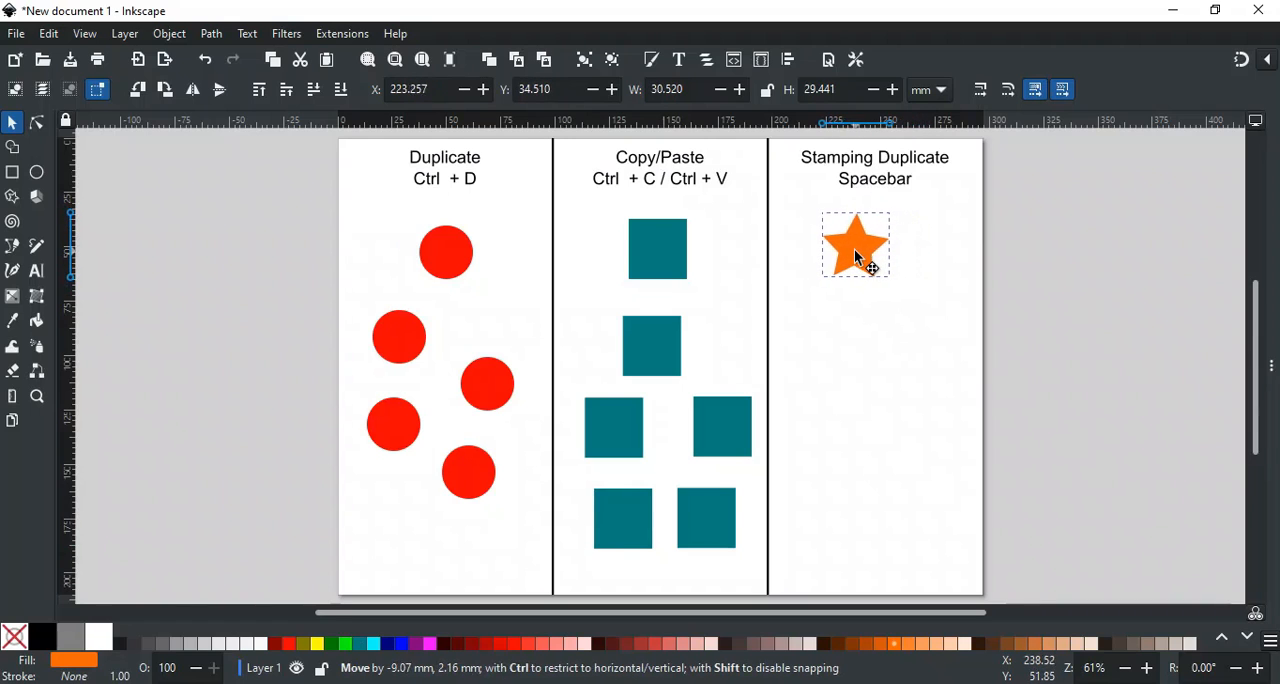
left_click_drag(856, 246, 920, 298)
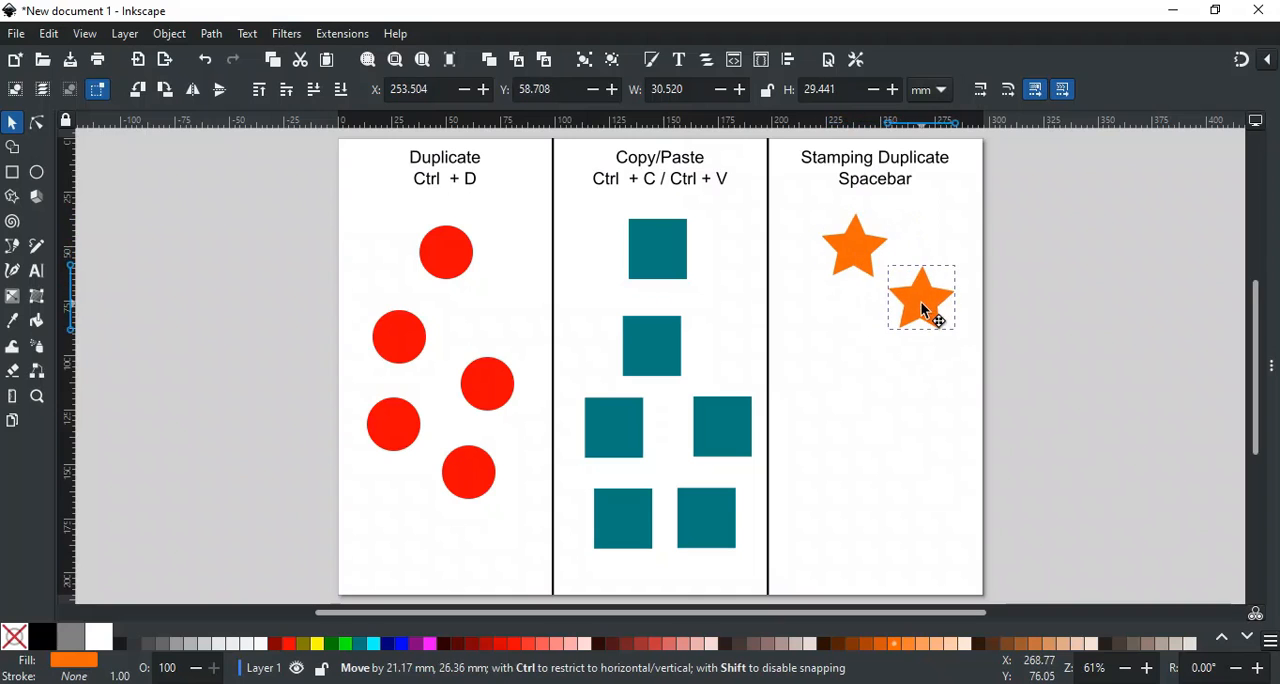
left_click_drag(920, 300, 890, 380)
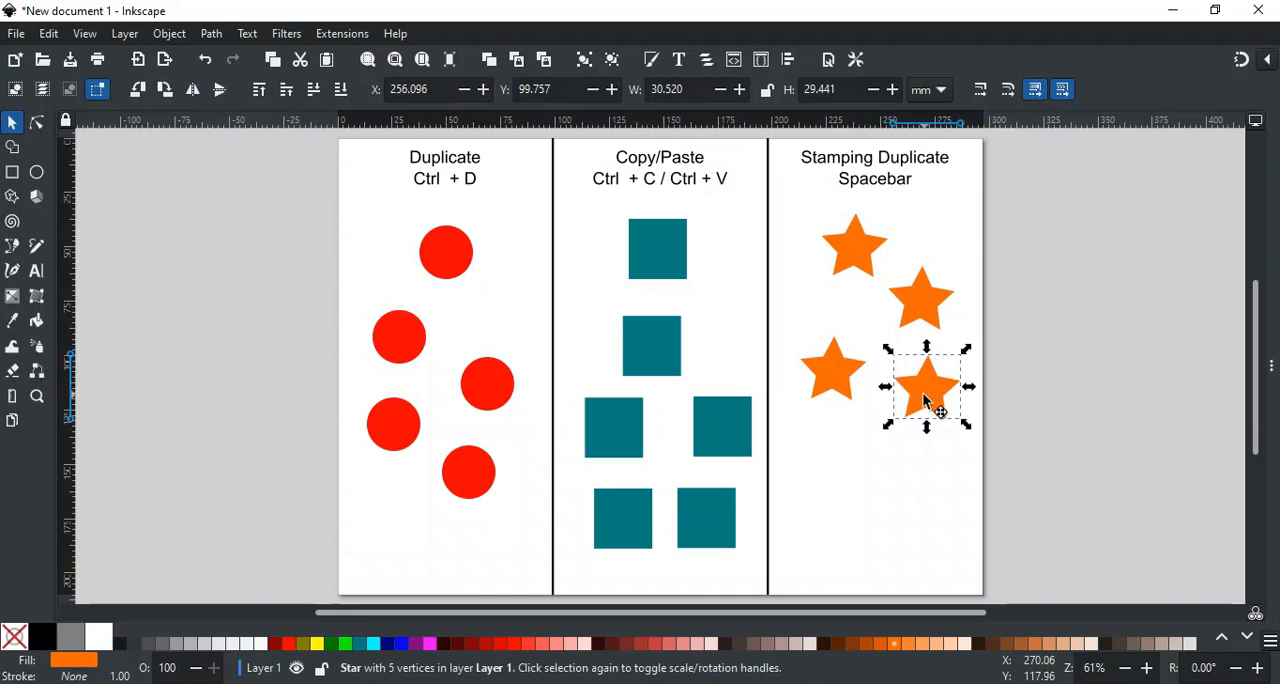
left_click_drag(924, 388, 850, 464)
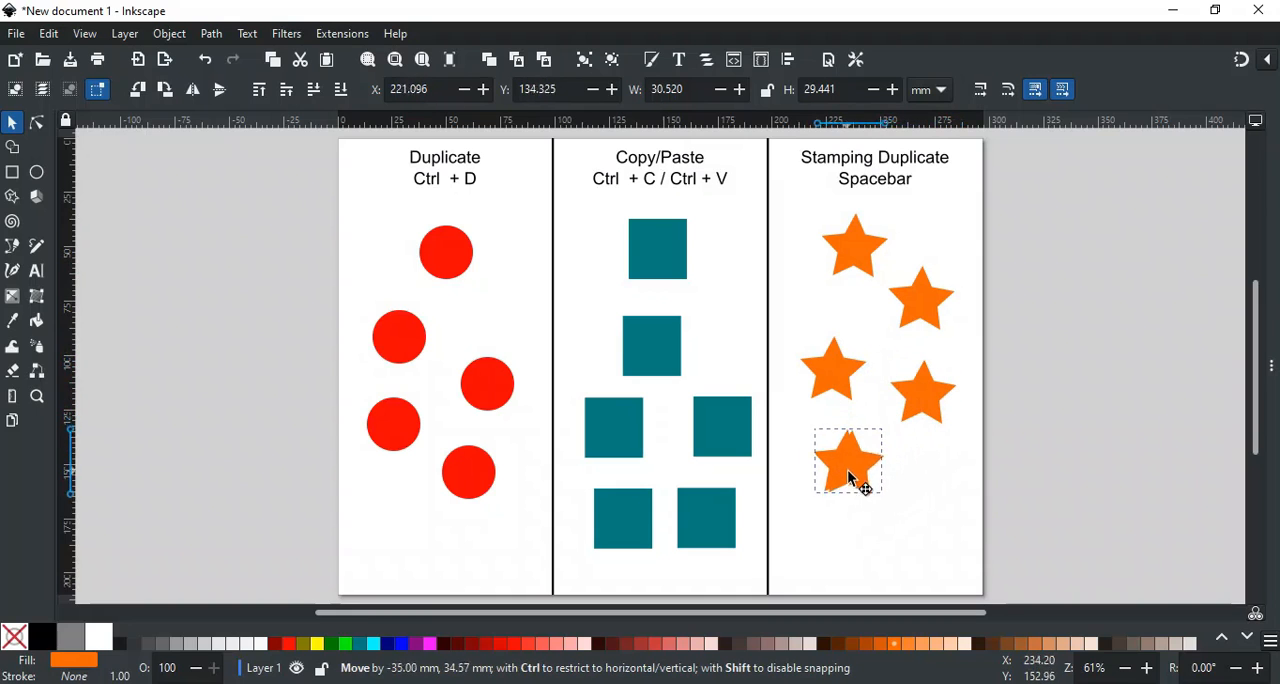